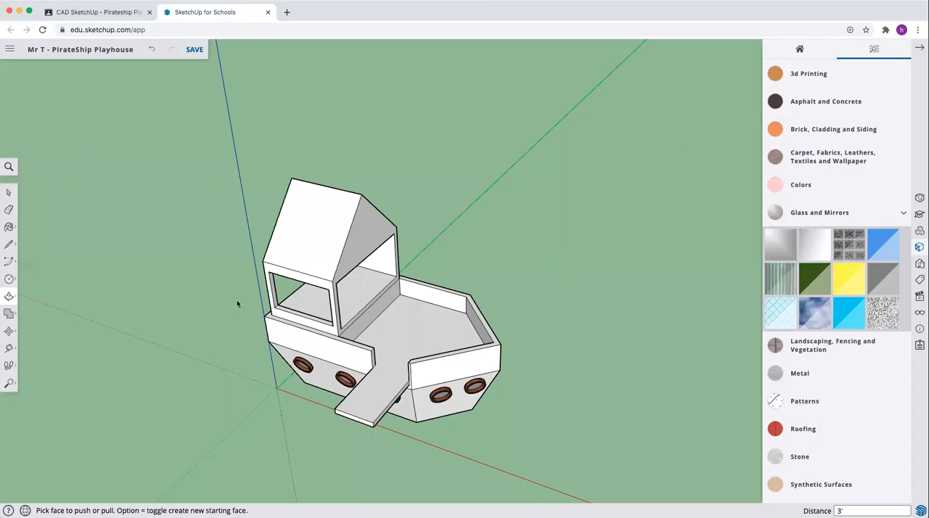
pyautogui.moveTo(172, 289)
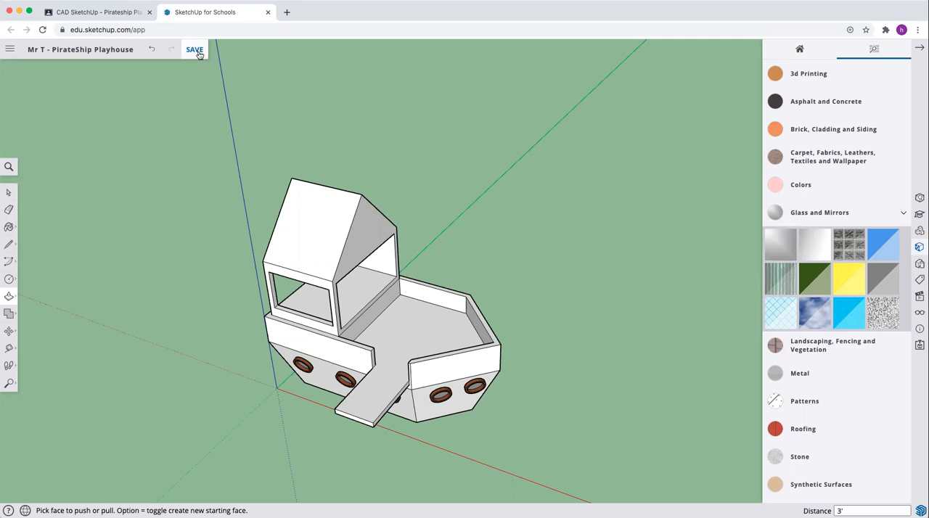
# Step: Save the pirate ship playhouse model with the SAVE button
pyautogui.click(194, 49)
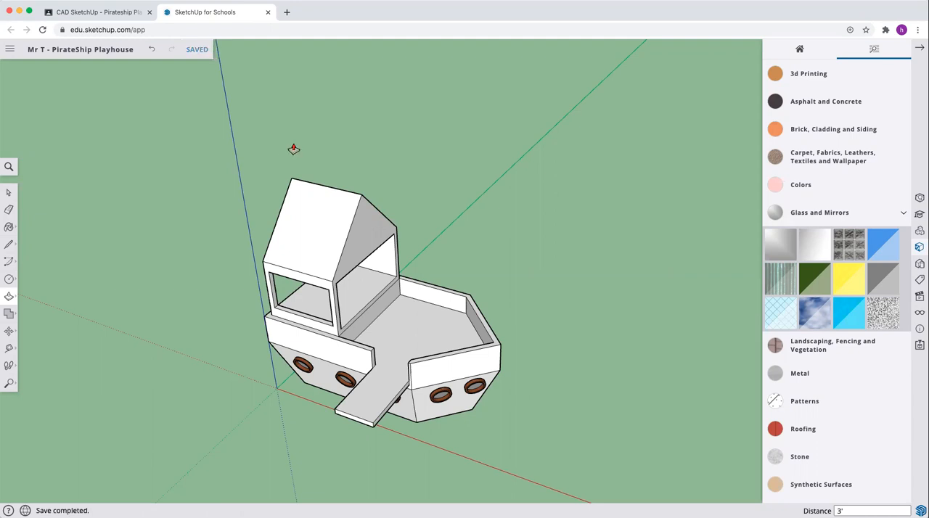
pyautogui.moveTo(196, 255)
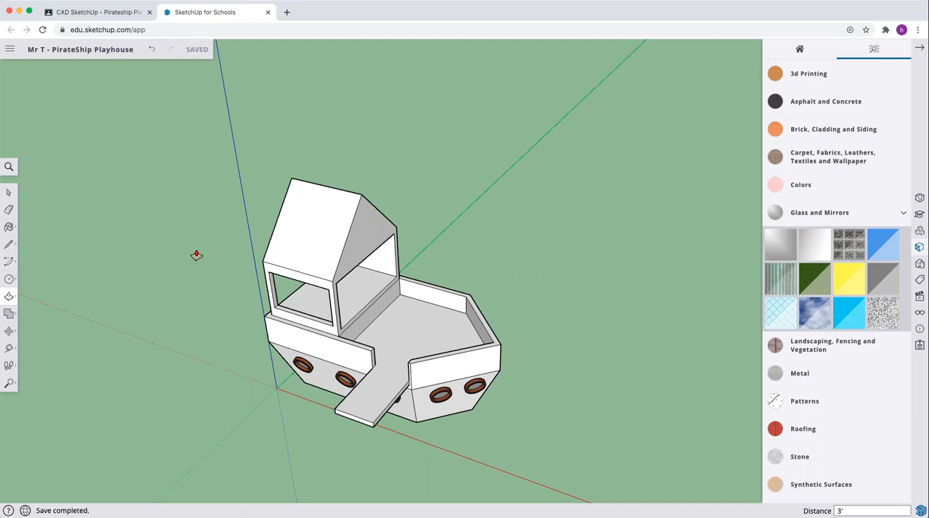
pyautogui.moveTo(89, 304)
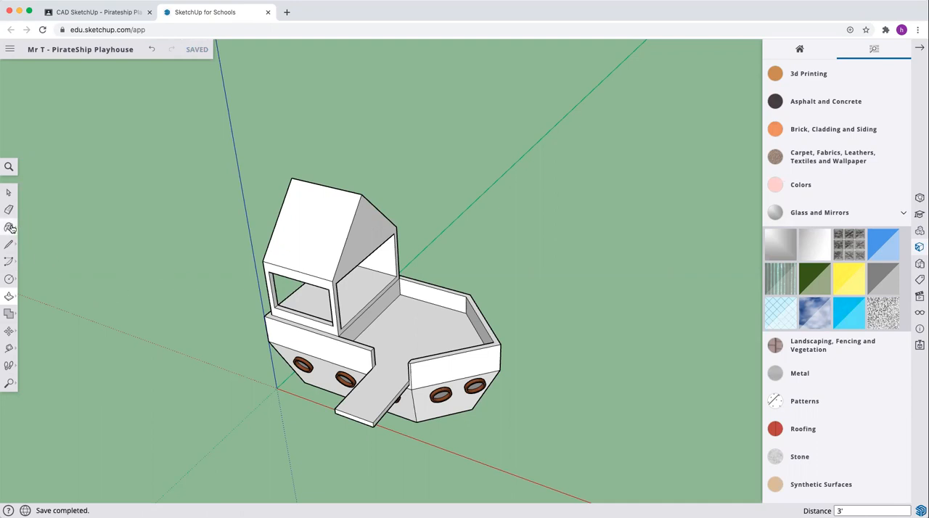
# Step: Paint the two front hull faces beside the gangplank with a wood material
pyautogui.click(10, 227)
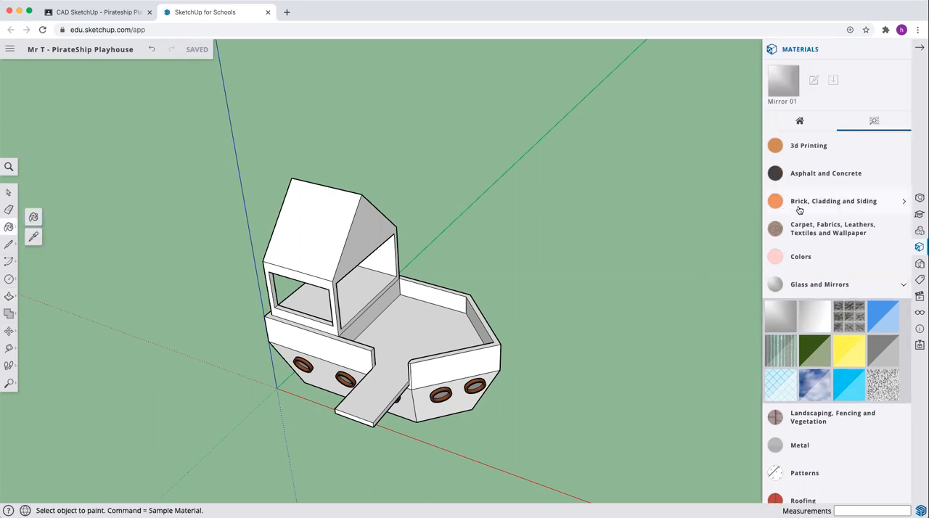
pyautogui.scroll(-3)
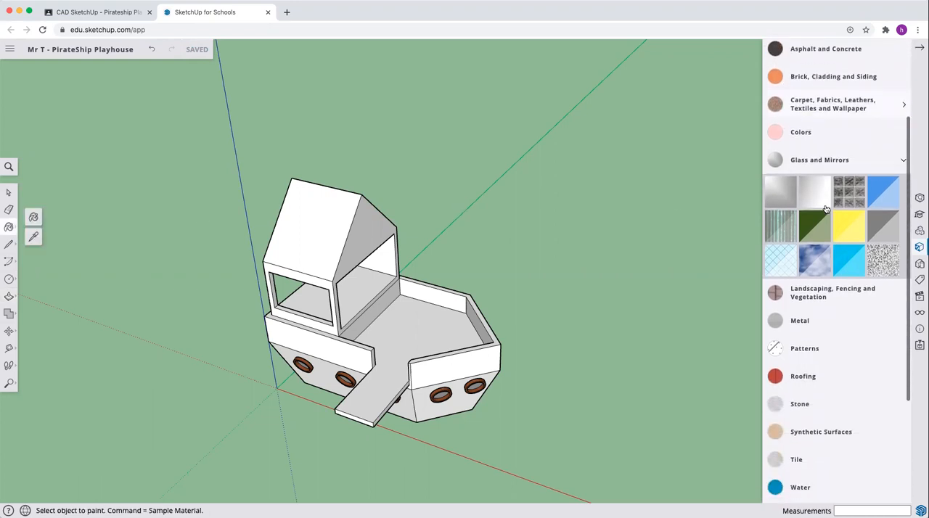
pyautogui.scroll(-3)
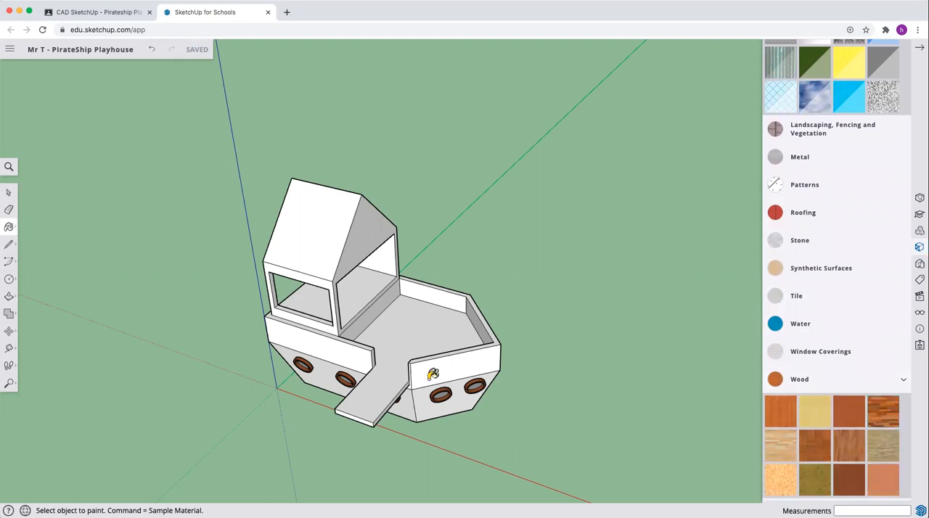
pyautogui.click(434, 374)
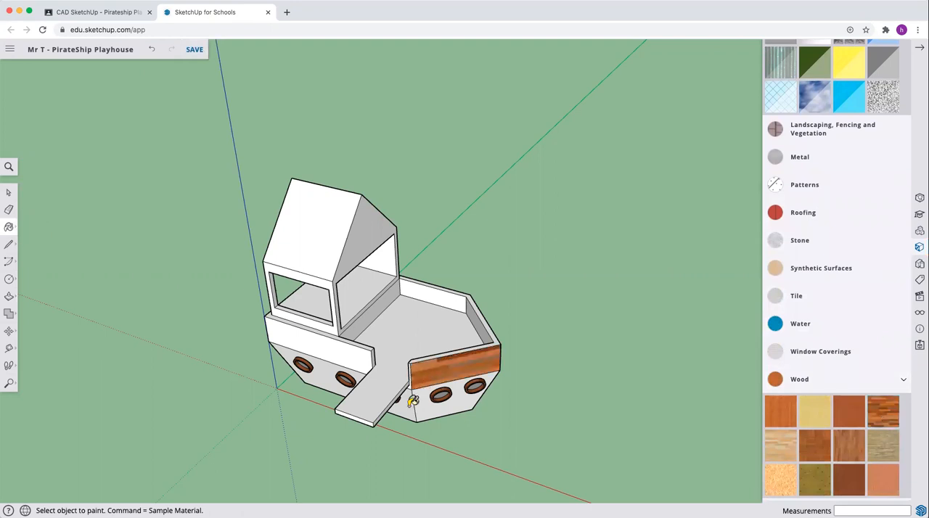
pyautogui.click(341, 345)
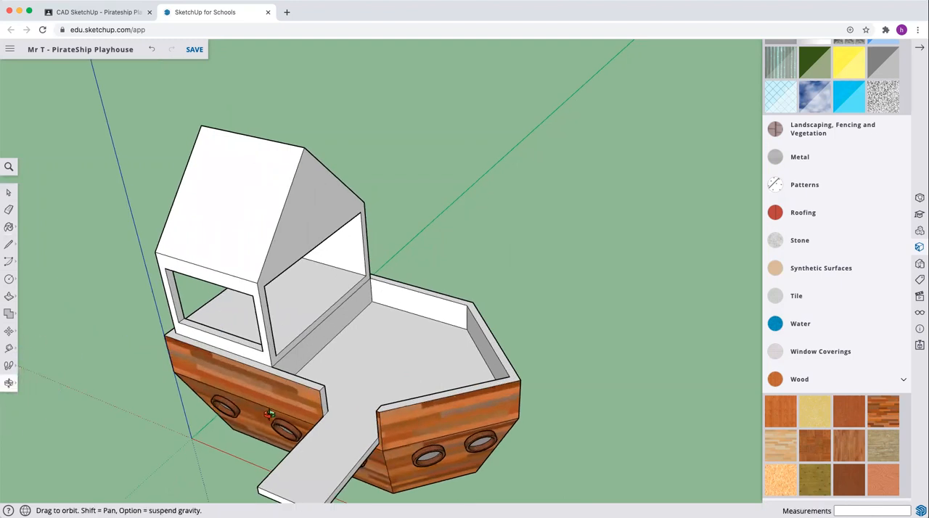
# Step: Orbit to the stern and paint its lower hull face with Wood Floor Dark
pyautogui.moveTo(268, 413); pyautogui.dragTo(167, 376)
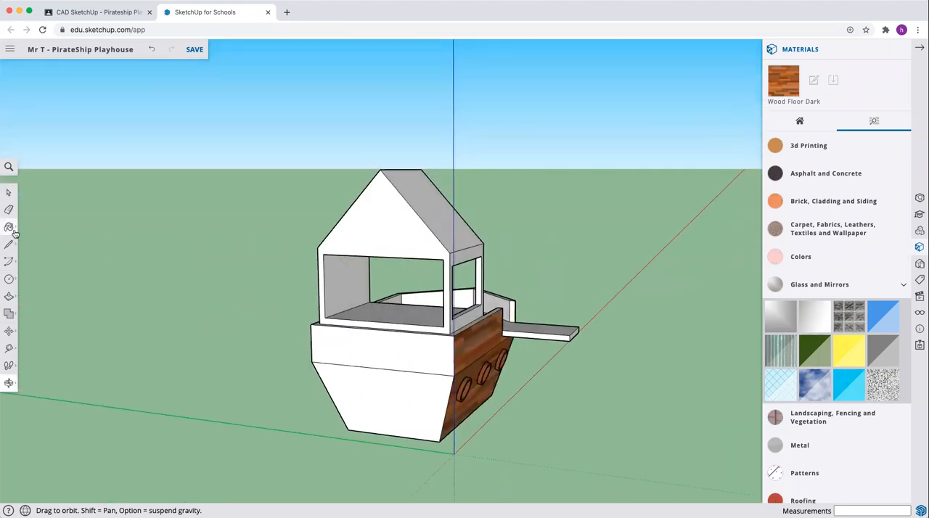
pyautogui.click(10, 226)
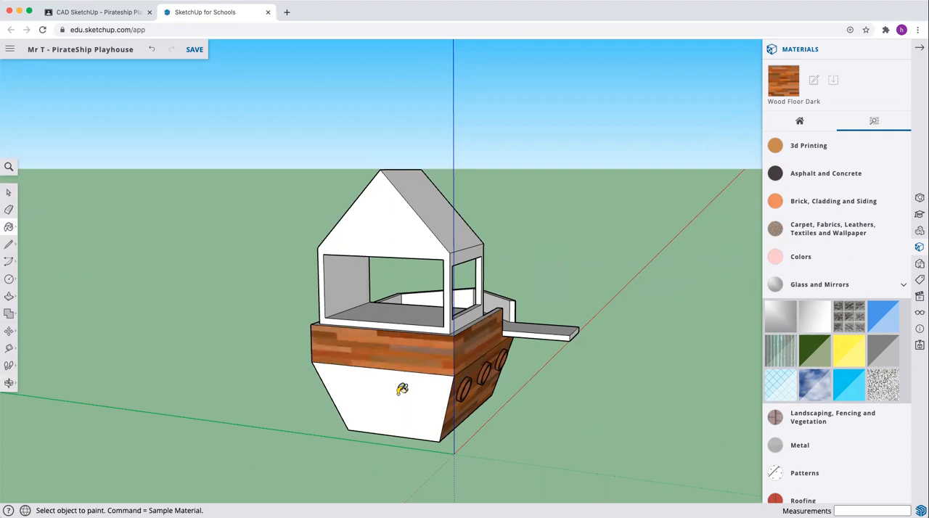
pyautogui.click(402, 389)
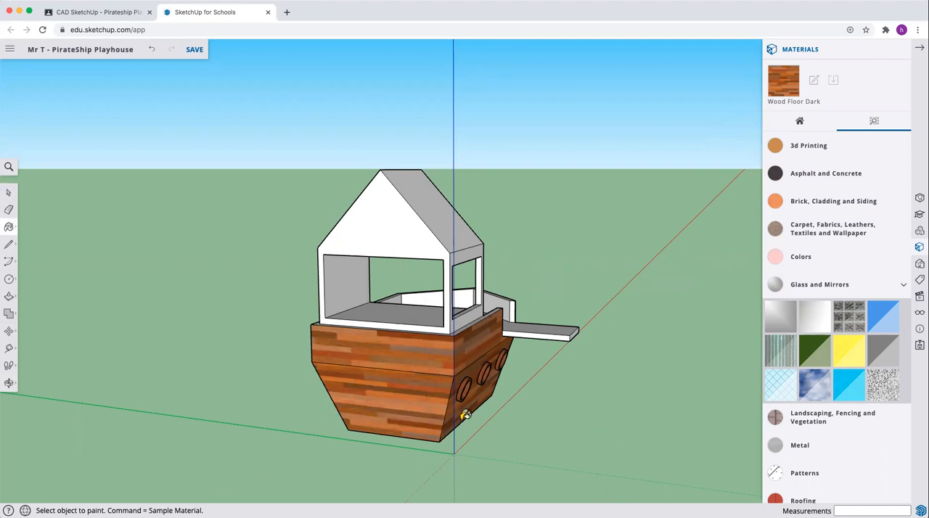
pyautogui.moveTo(383, 351)
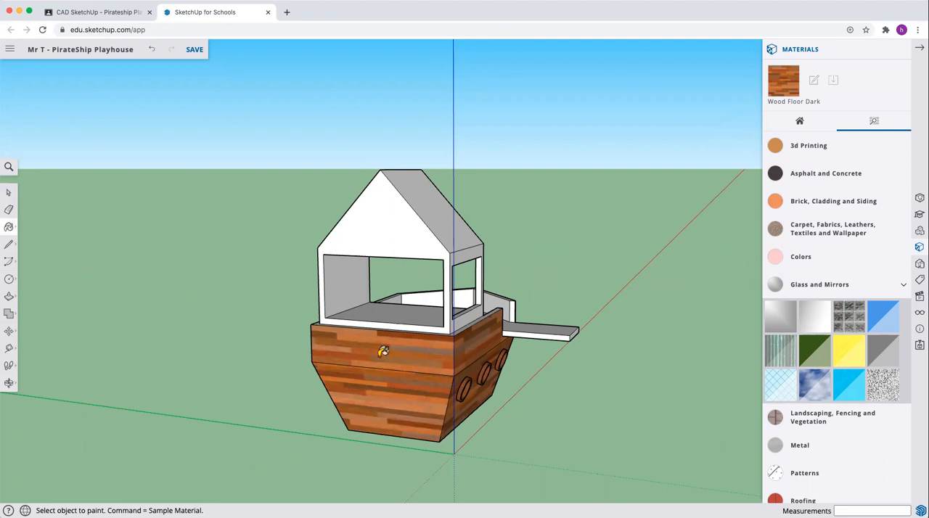
pyautogui.moveTo(124, 351)
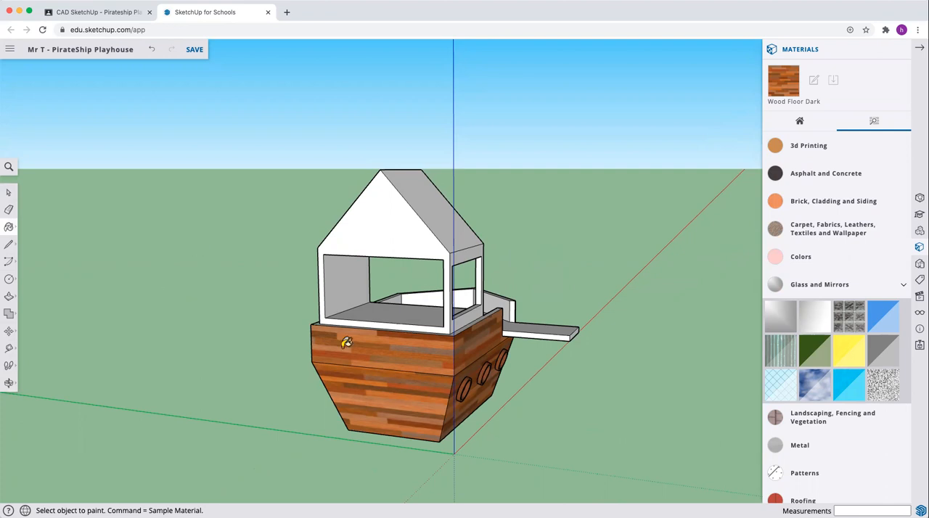
pyautogui.moveTo(84, 368)
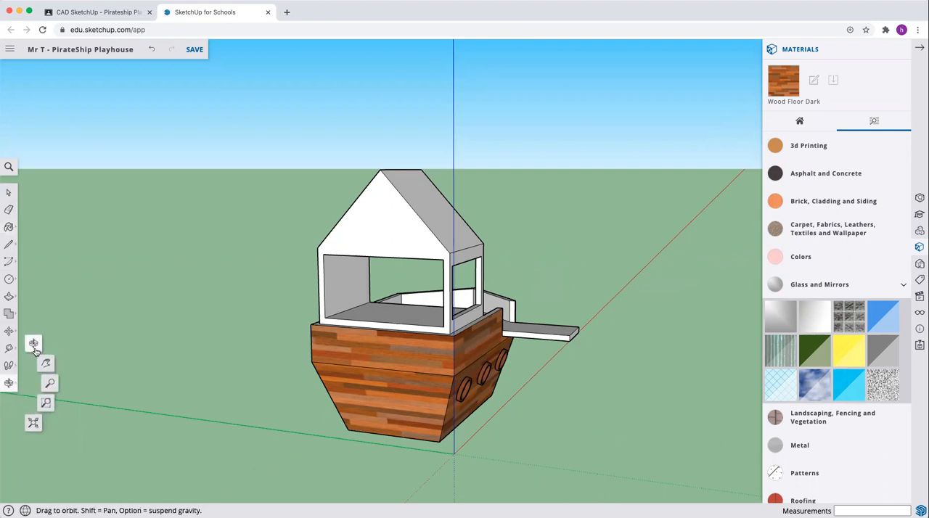
pyautogui.moveTo(34, 344)
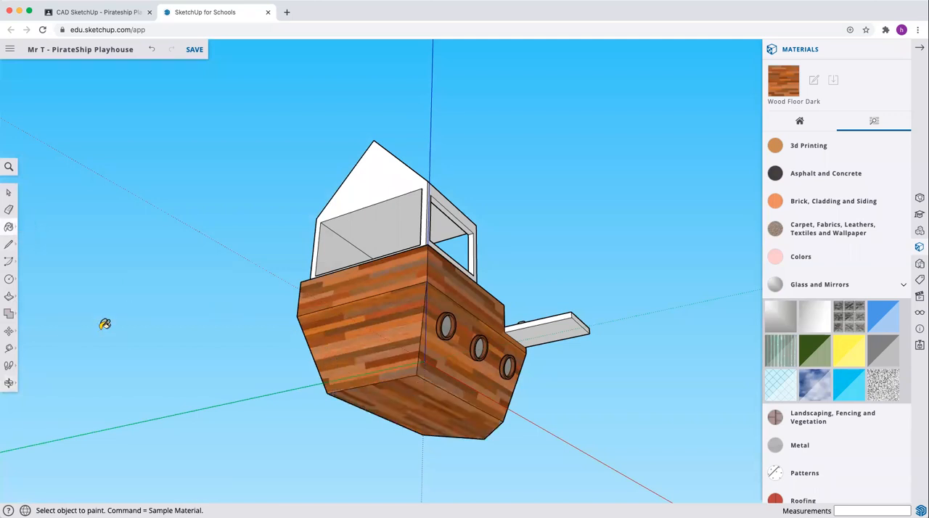
pyautogui.moveTo(370, 218)
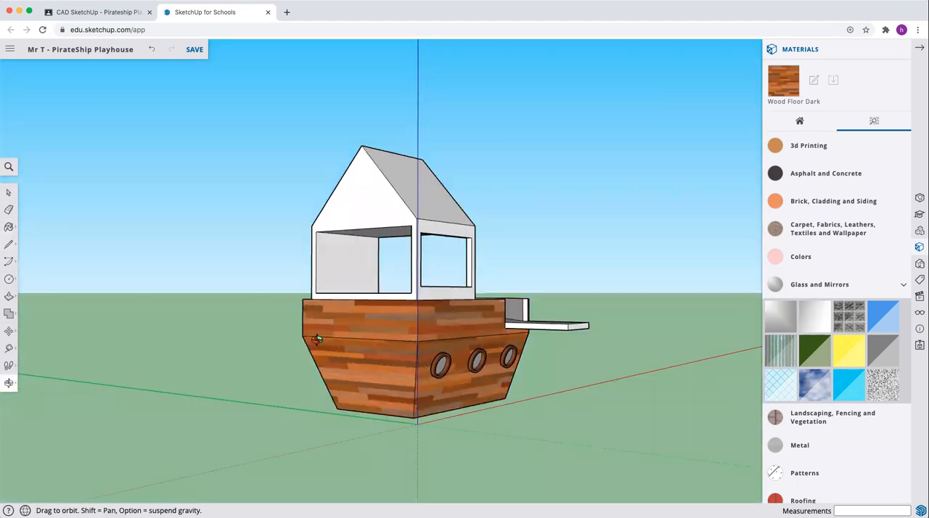
# Step: Orbit the ship to look down on the deck and view it from the side
pyautogui.moveTo(316, 339); pyautogui.dragTo(569, 278)
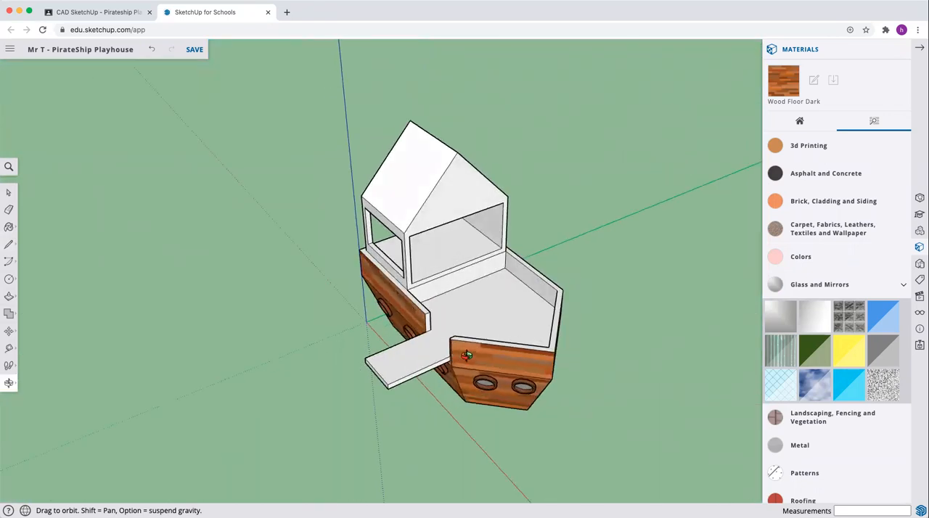
pyautogui.moveTo(465, 356); pyautogui.dragTo(419, 312)
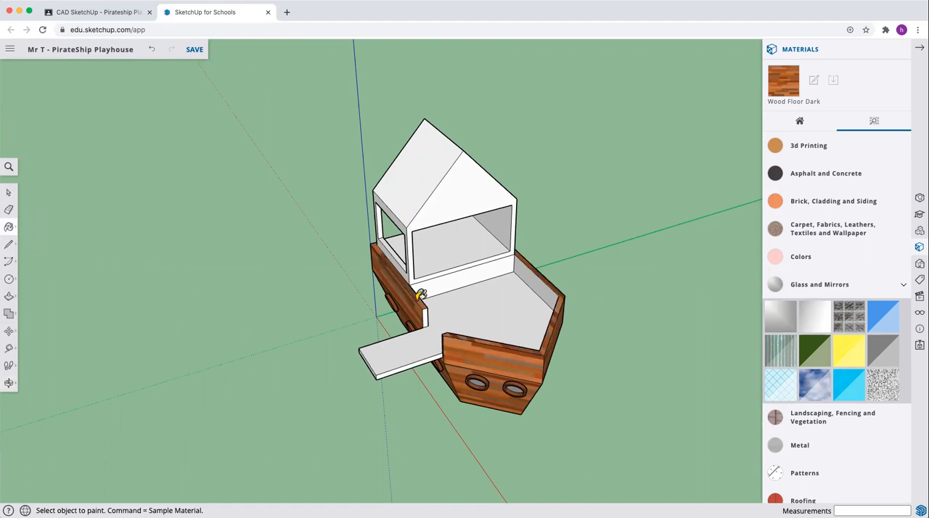
pyautogui.moveTo(428, 310)
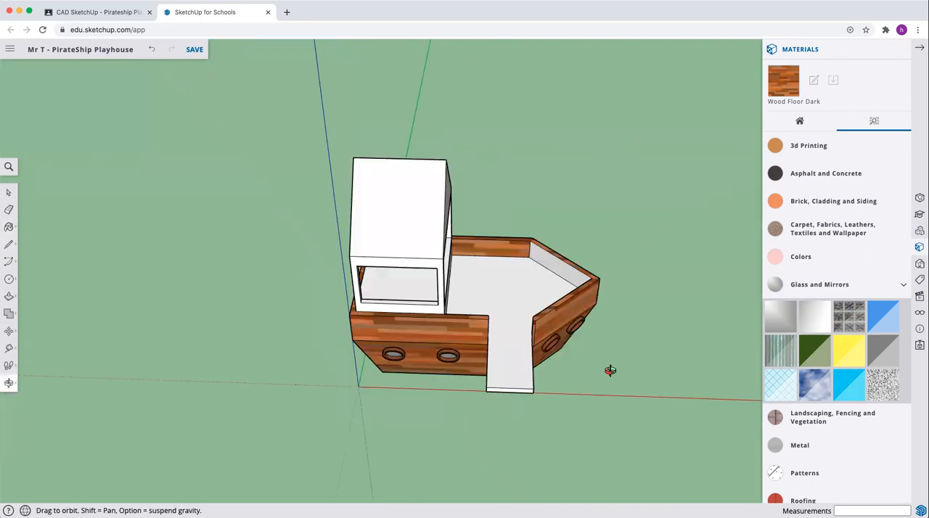
pyautogui.moveTo(610, 371); pyautogui.dragTo(555, 294)
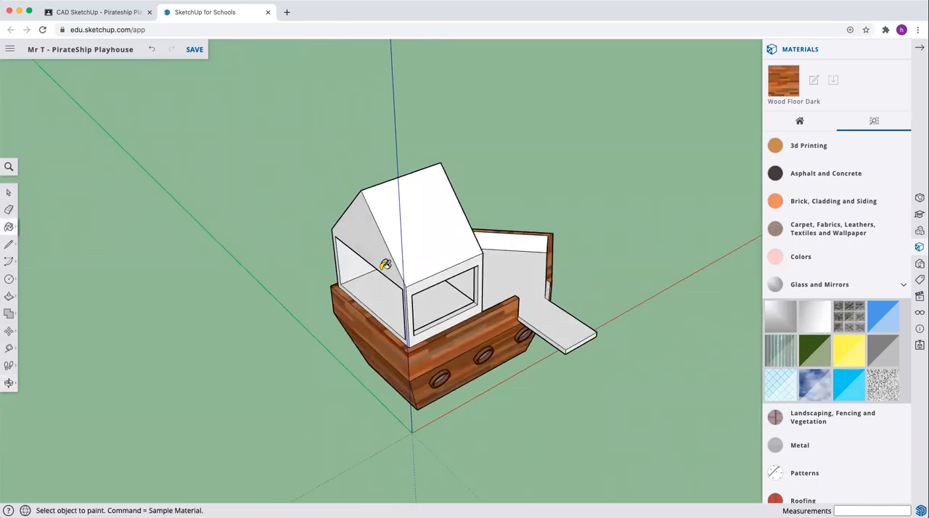
pyautogui.moveTo(552, 283)
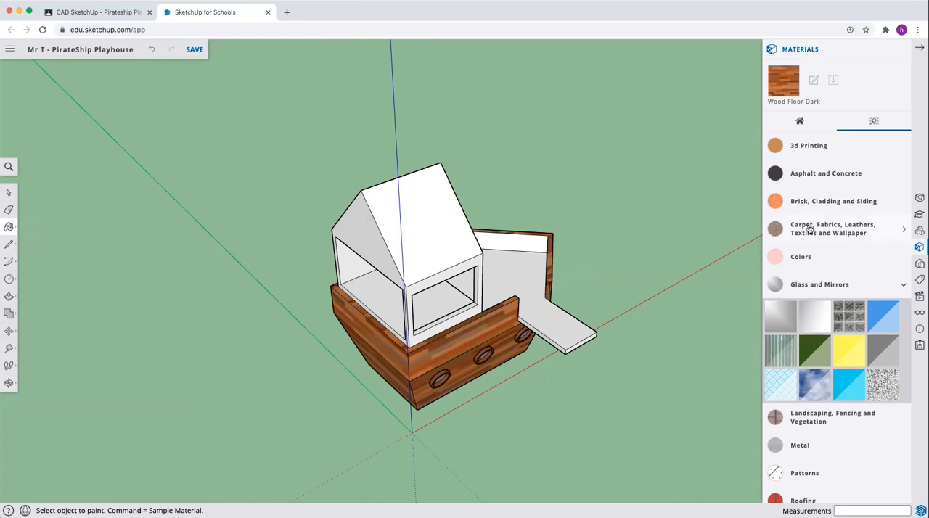
pyautogui.scroll(-3)
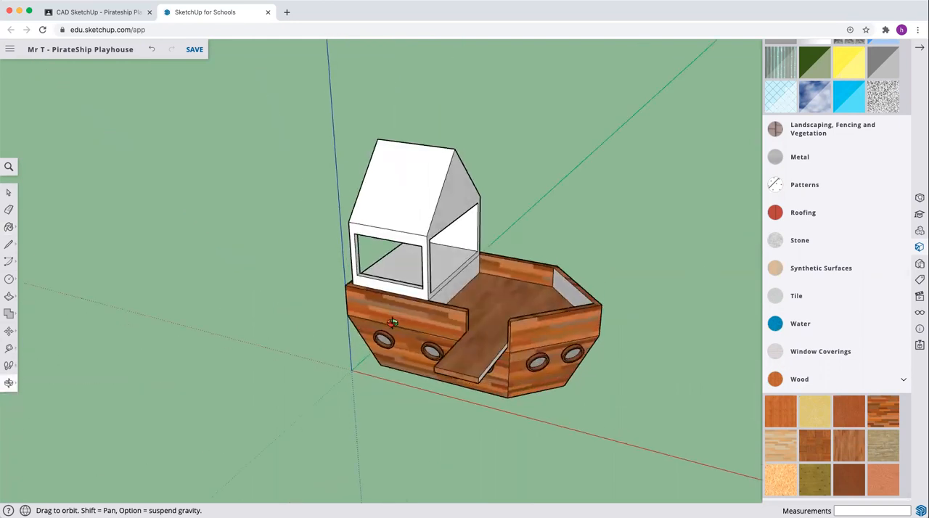
pyautogui.moveTo(392, 323); pyautogui.dragTo(653, 361)
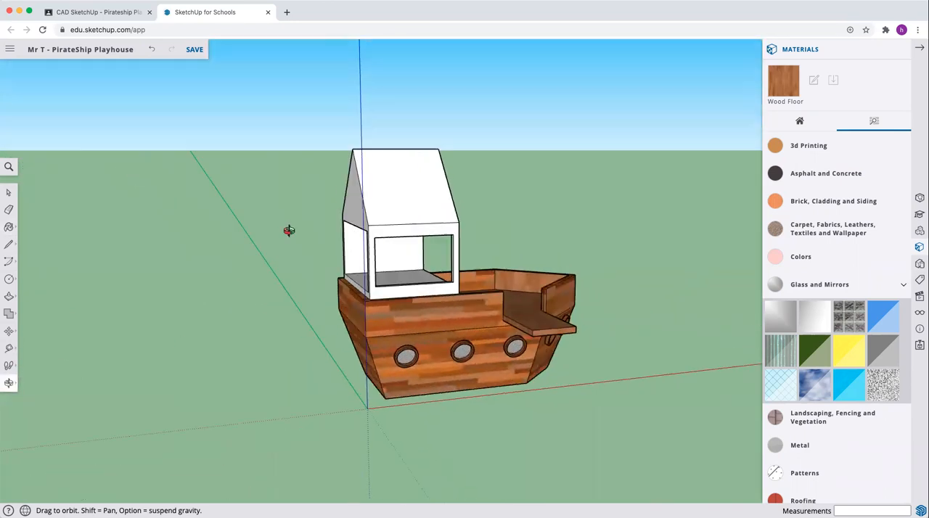
pyautogui.moveTo(289, 231); pyautogui.dragTo(341, 265)
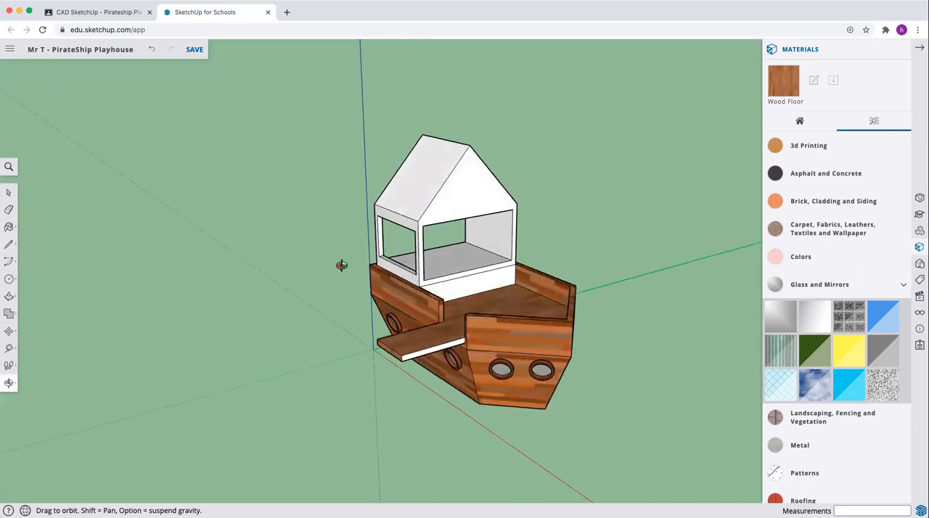
pyautogui.moveTo(341, 265); pyautogui.dragTo(181, 169)
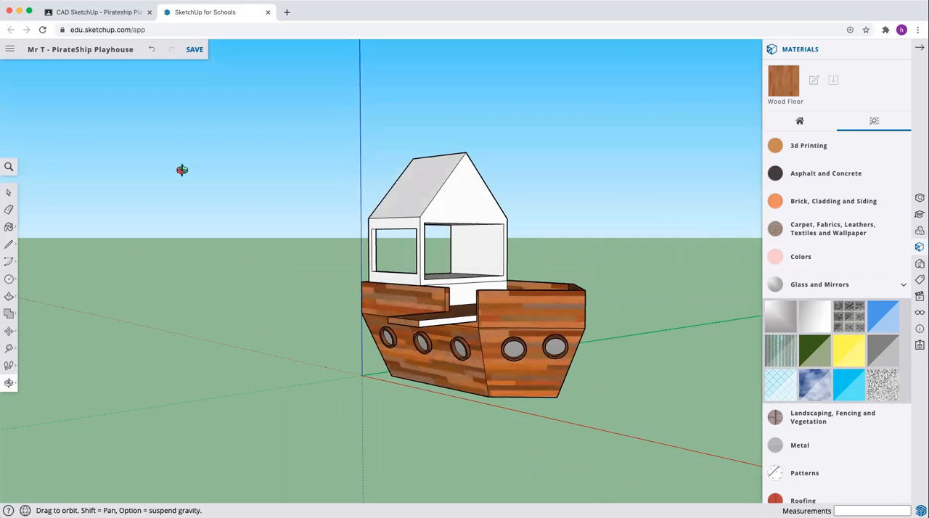
pyautogui.moveTo(326, 310)
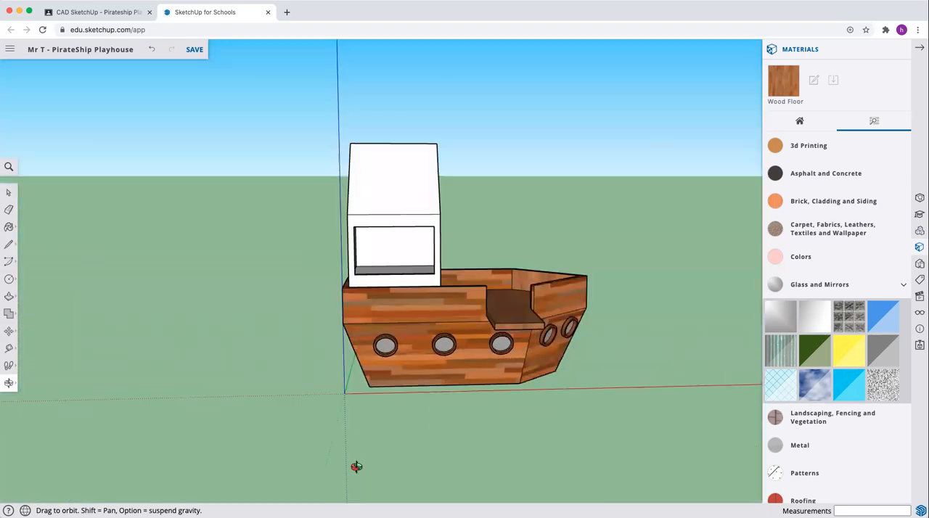
pyautogui.moveTo(356, 467); pyautogui.dragTo(512, 249)
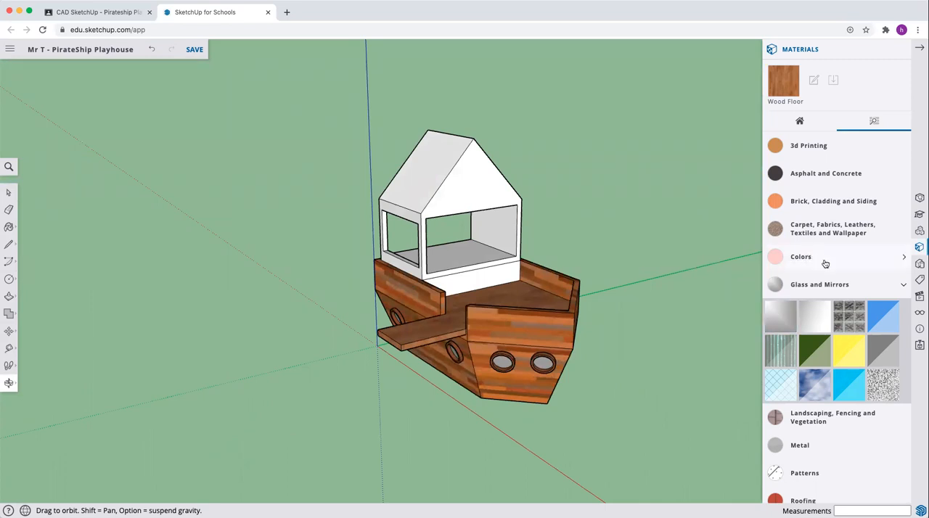
pyautogui.moveTo(824, 211)
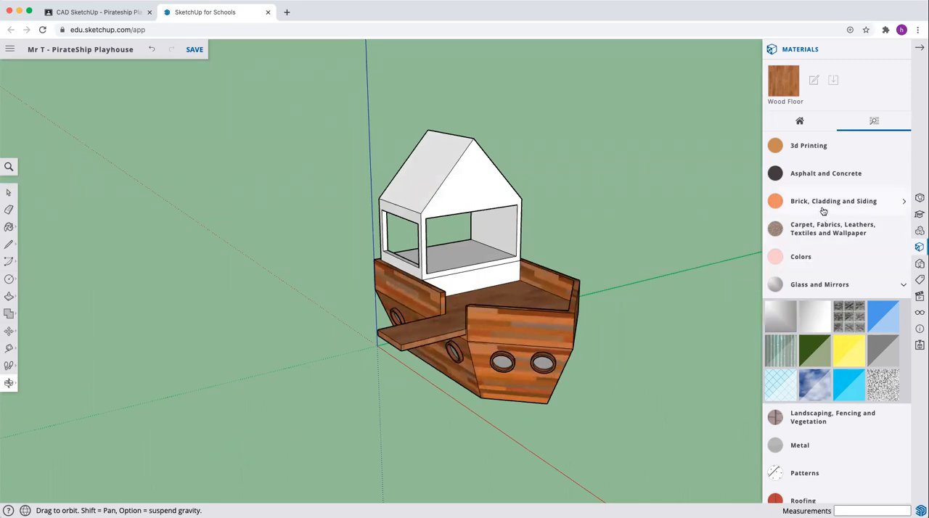
# Step: Paint the cabin's back wall with antique brick from Brick, Cladding and Siding
pyautogui.click(834, 201)
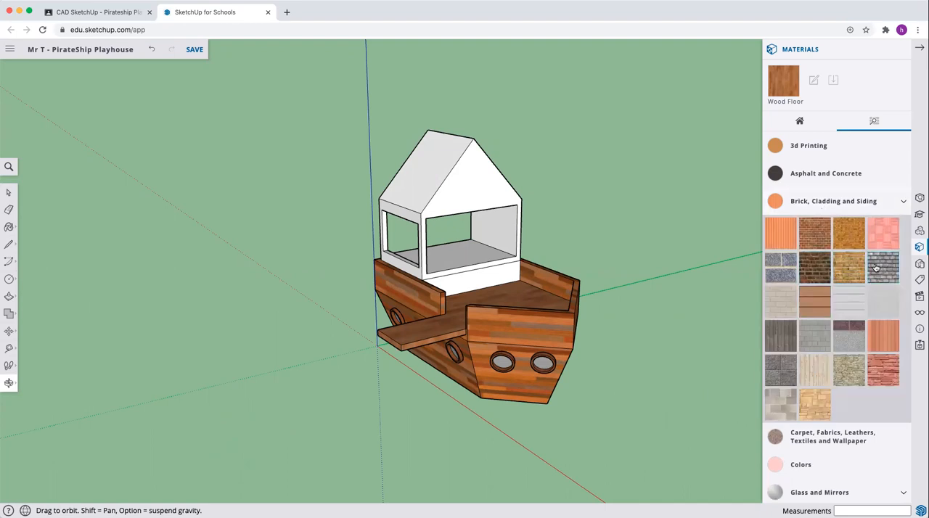
pyautogui.click(884, 267)
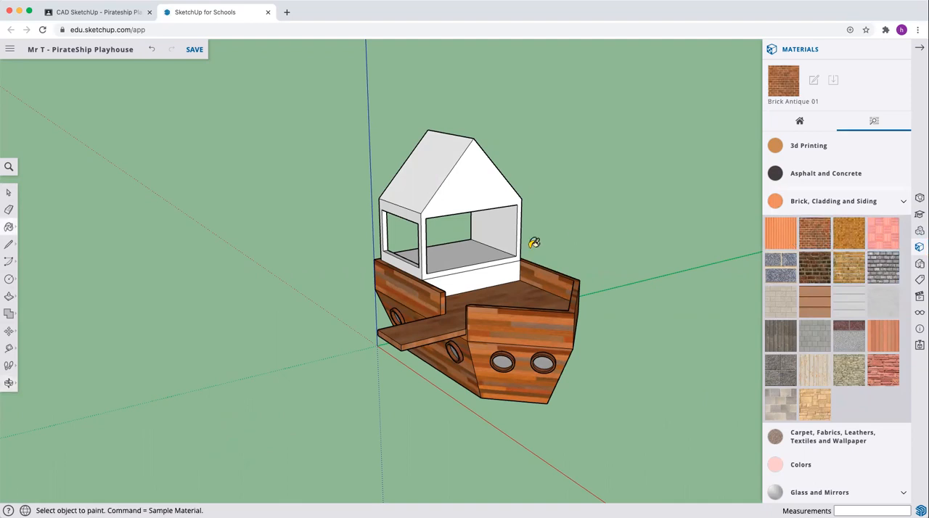
pyautogui.click(471, 181)
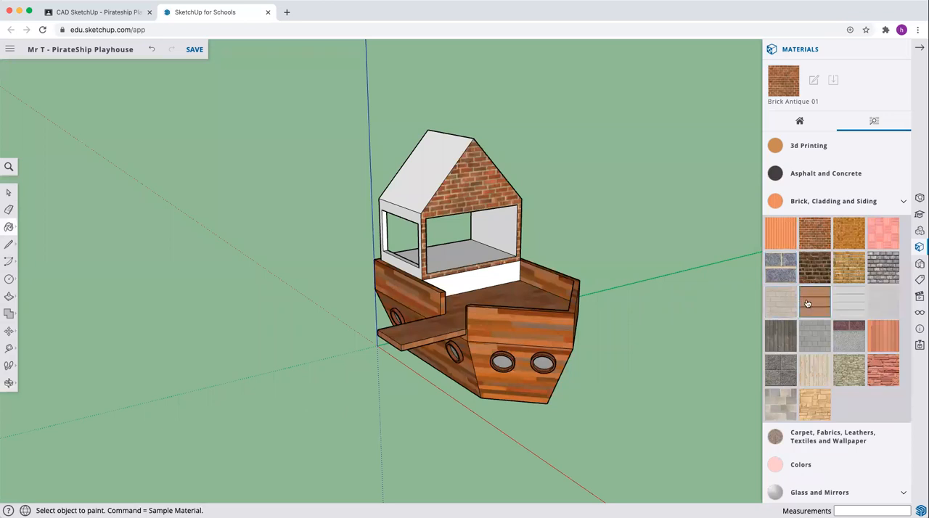
# Step: Switch to Cladding Siding Tan and orbit to the cabin's other side
pyautogui.click(815, 302)
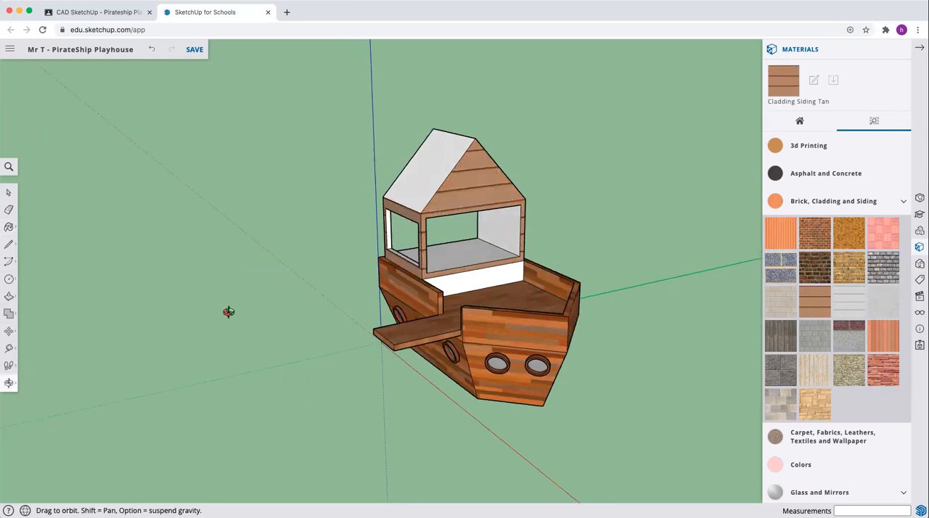
pyautogui.moveTo(229, 312); pyautogui.dragTo(691, 294)
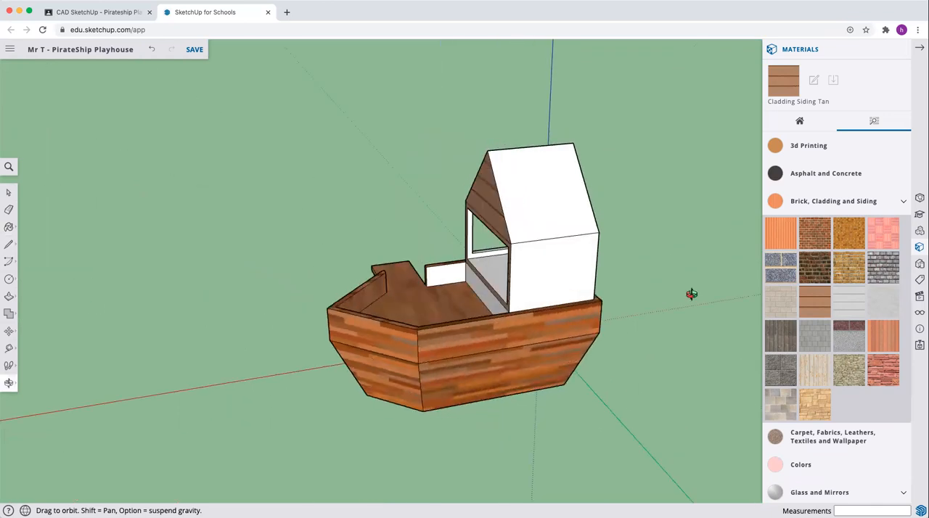
pyautogui.moveTo(21, 229)
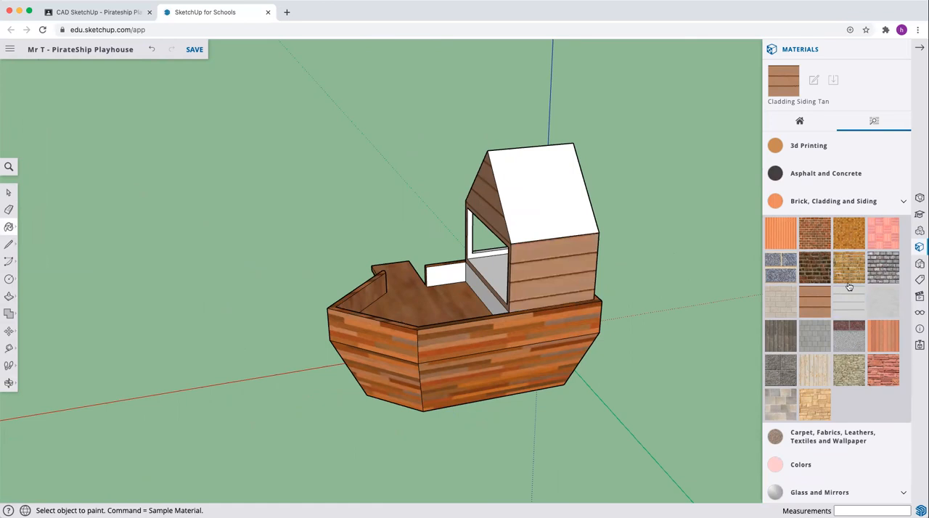
pyautogui.scroll(-3)
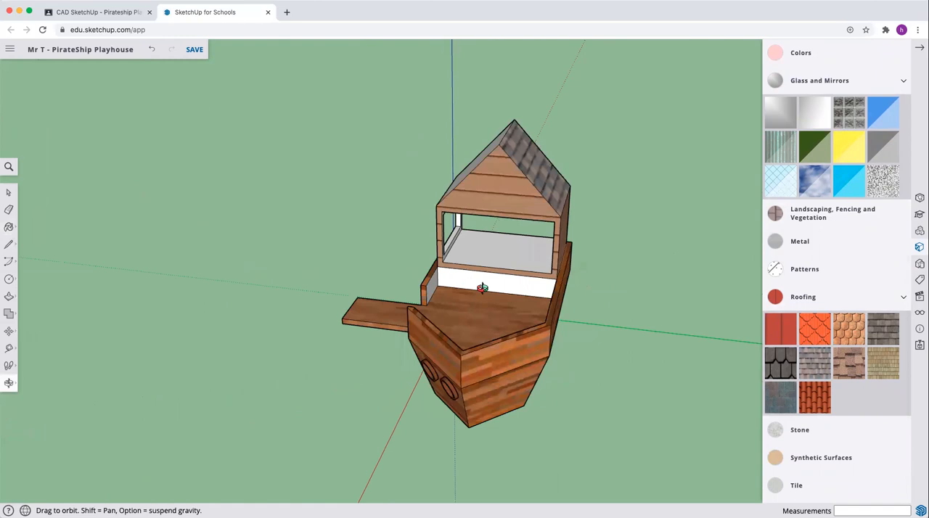
# Step: Orbit the model to reach the far roof slope
pyautogui.moveTo(482, 289); pyautogui.dragTo(501, 198)
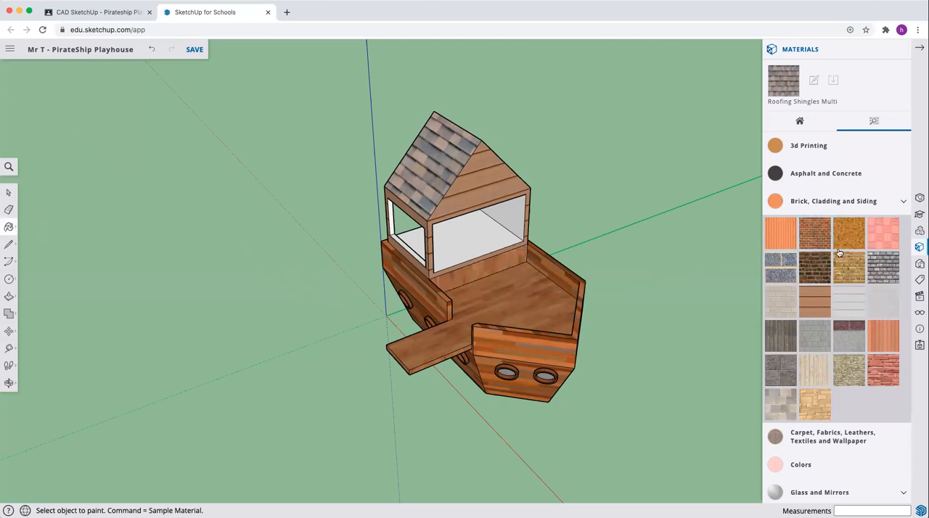
pyautogui.scroll(-3)
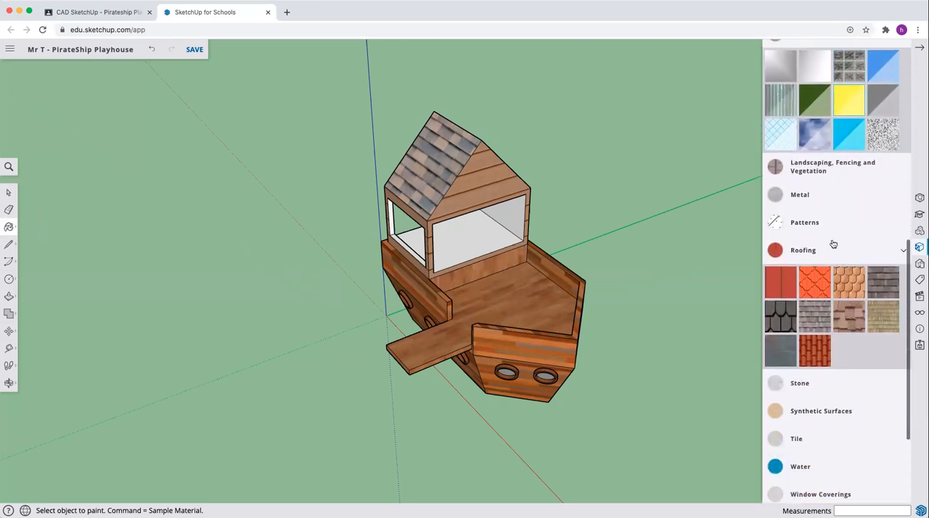
# Step: Orbit around to the ship's other side to check the cabin interior
pyautogui.scroll(-3)
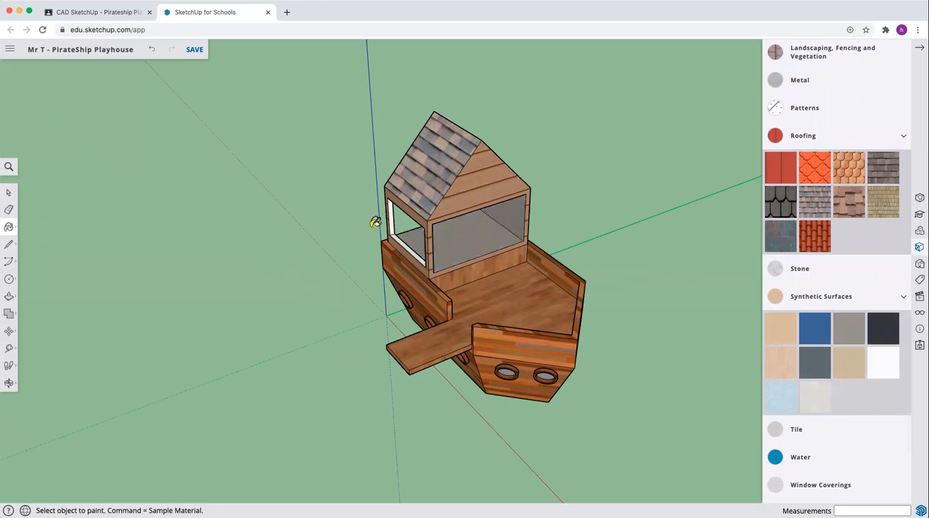
pyautogui.moveTo(400, 232)
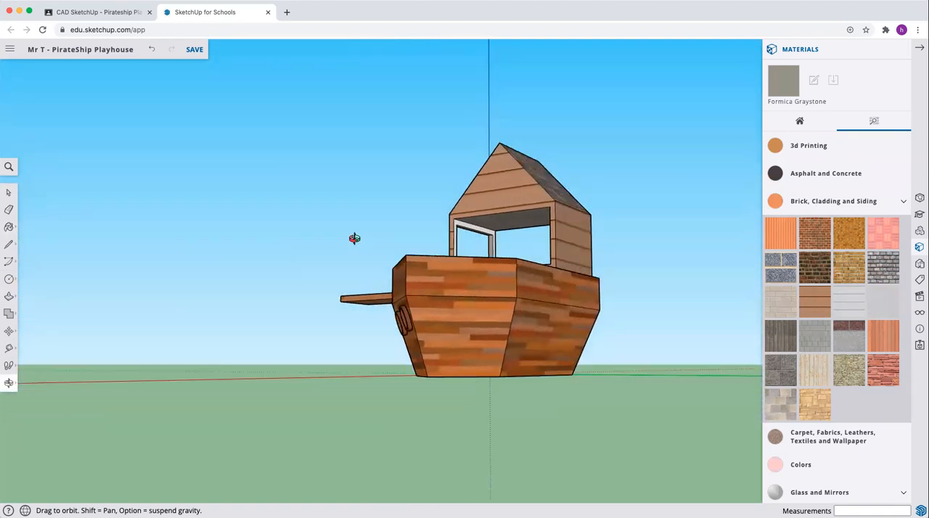
pyautogui.moveTo(354, 238); pyautogui.dragTo(722, 222)
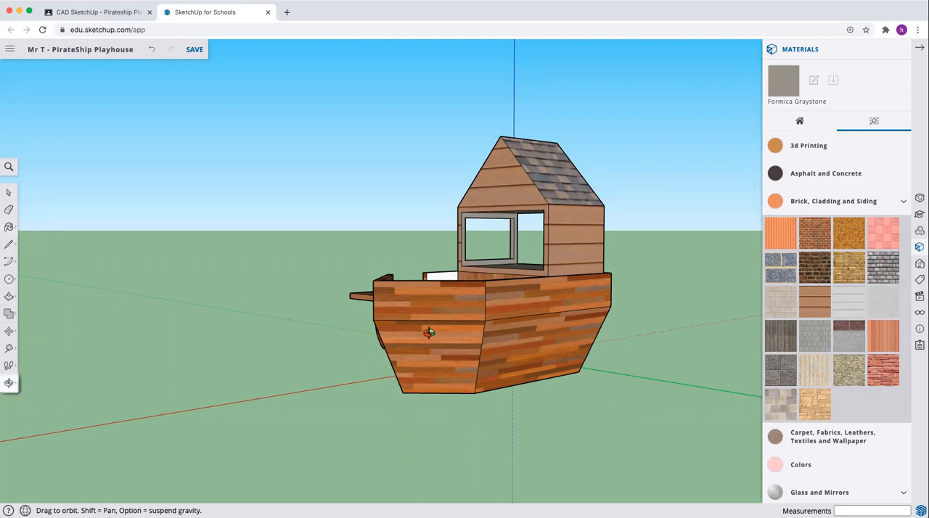
pyautogui.moveTo(428, 333); pyautogui.dragTo(448, 274)
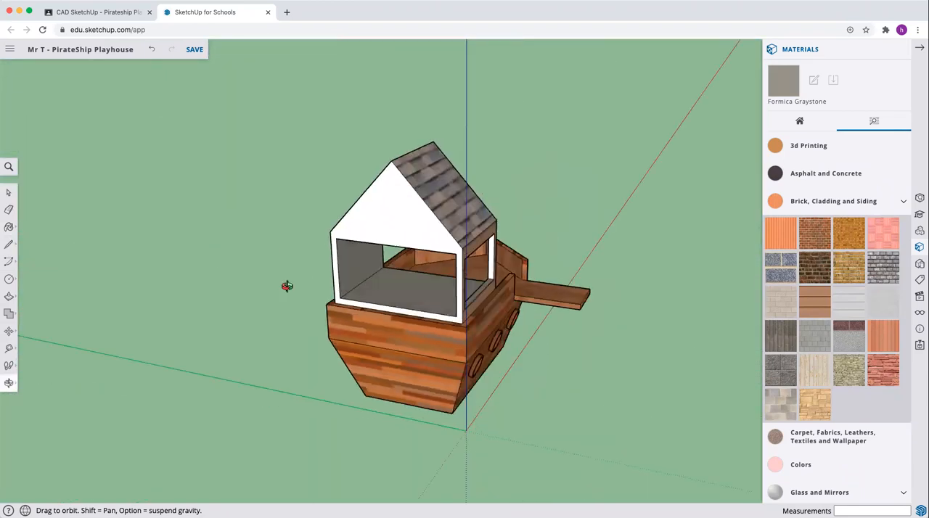
# Step: Orbit to the unpainted gable wall, then back to a view of the bow
pyautogui.moveTo(287, 286); pyautogui.dragTo(64, 256)
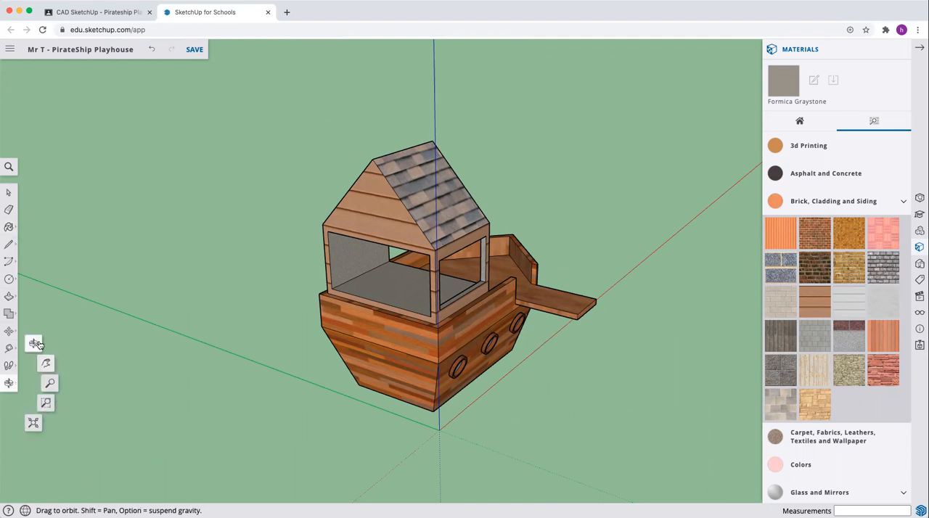
pyautogui.moveTo(34, 343); pyautogui.dragTo(229, 151)
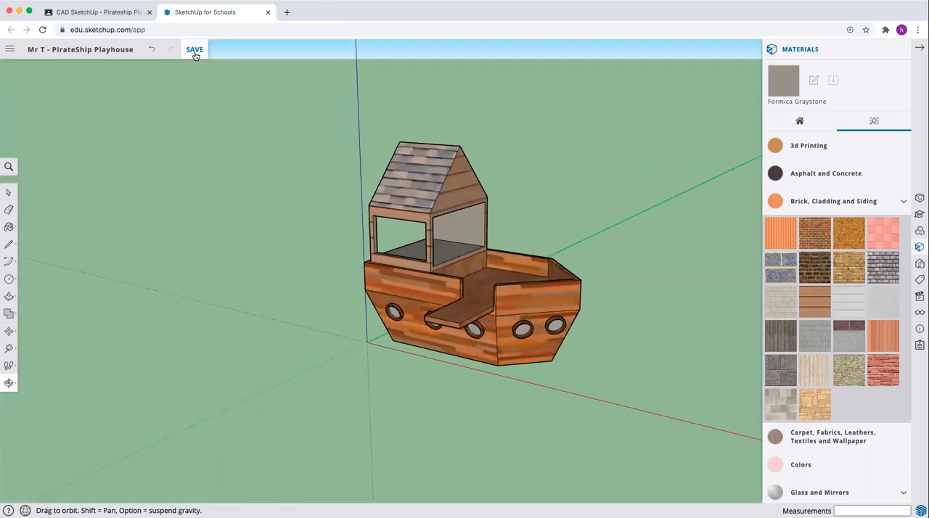
# Step: Save the finished, fully textured playhouse model
pyautogui.click(195, 49)
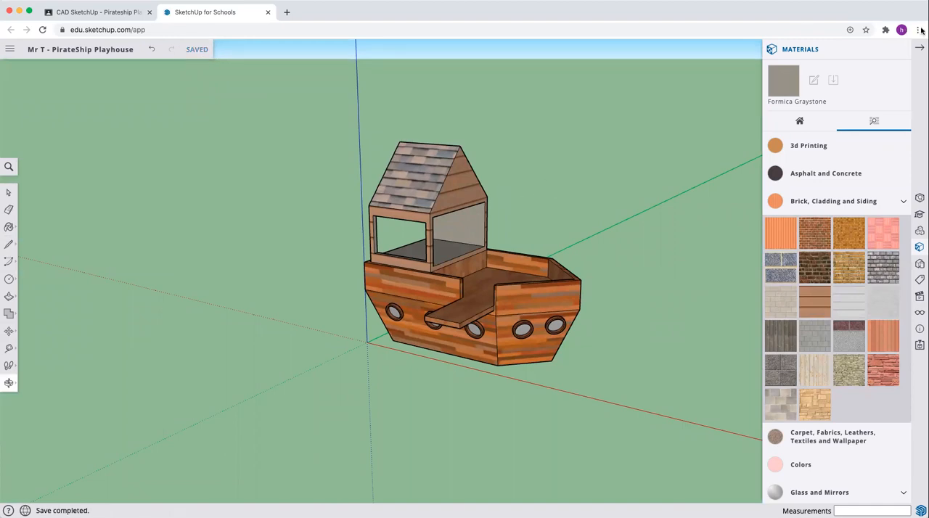
pyautogui.moveTo(902, 35)
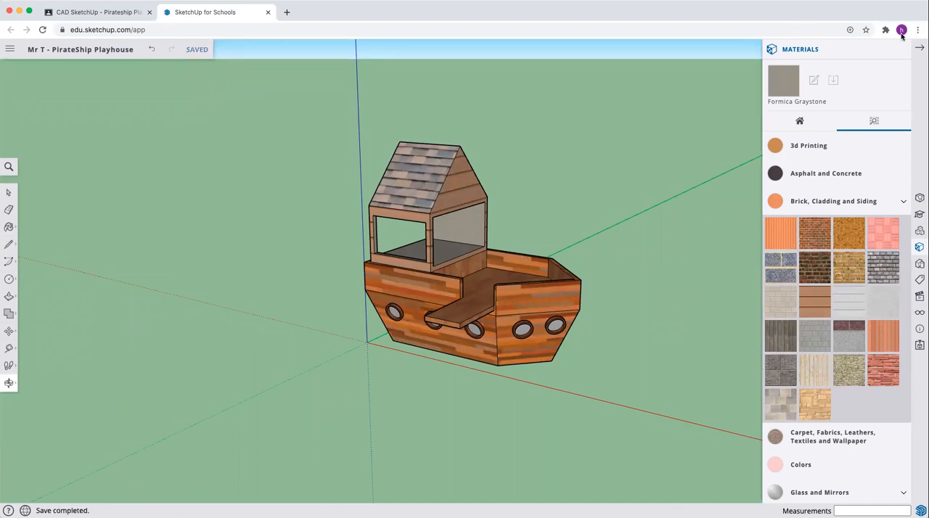